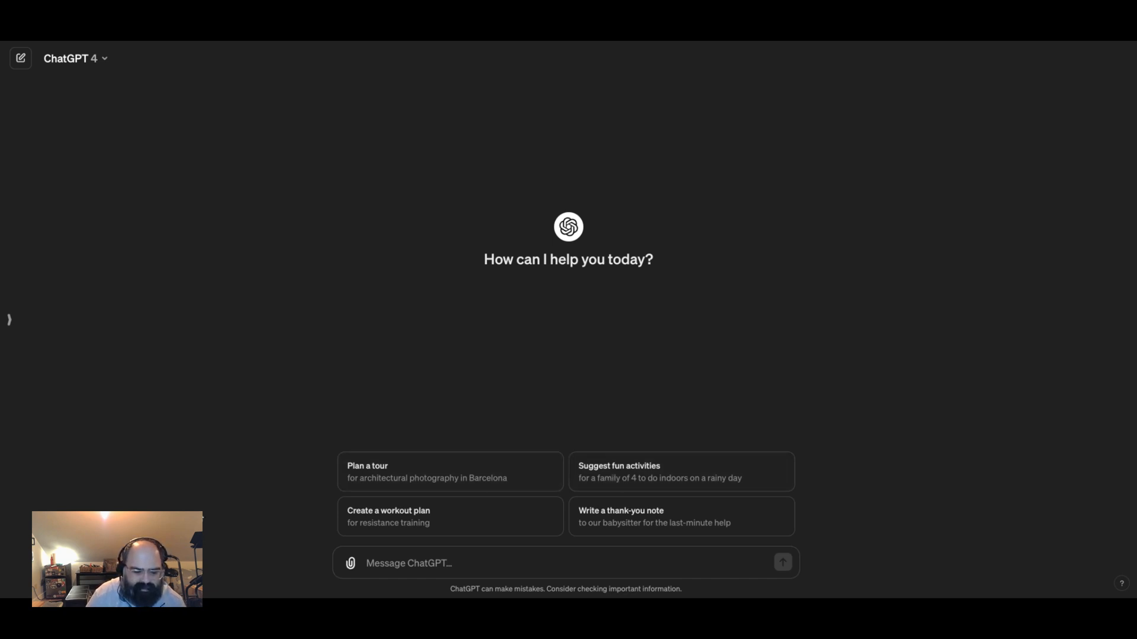
pyautogui.moveTo(309, 562)
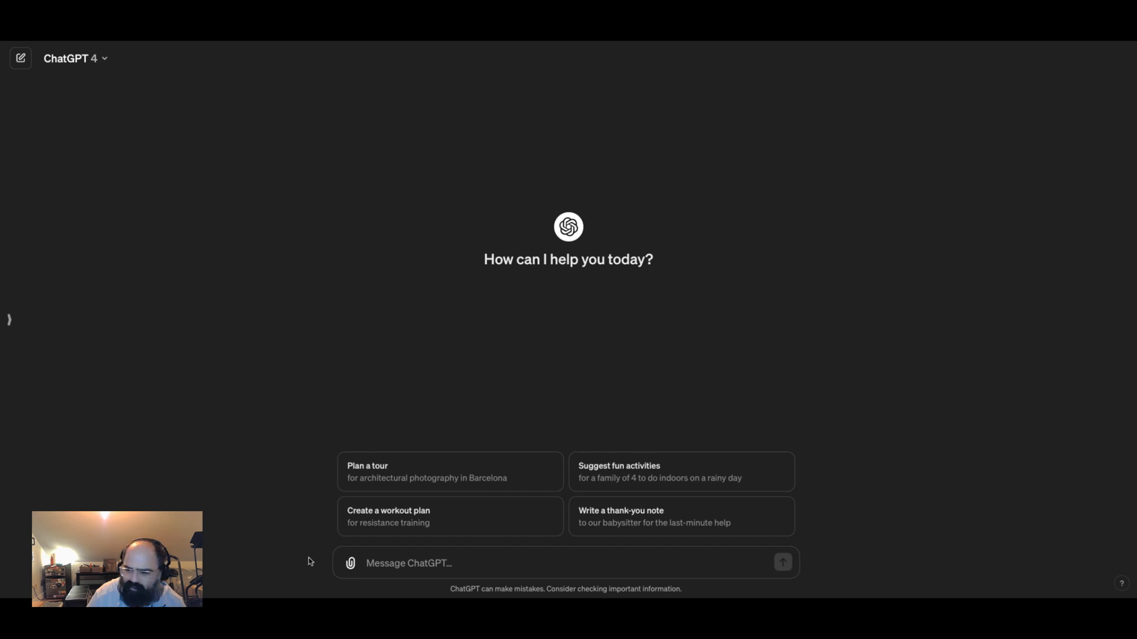
pyautogui.moveTo(475, 527)
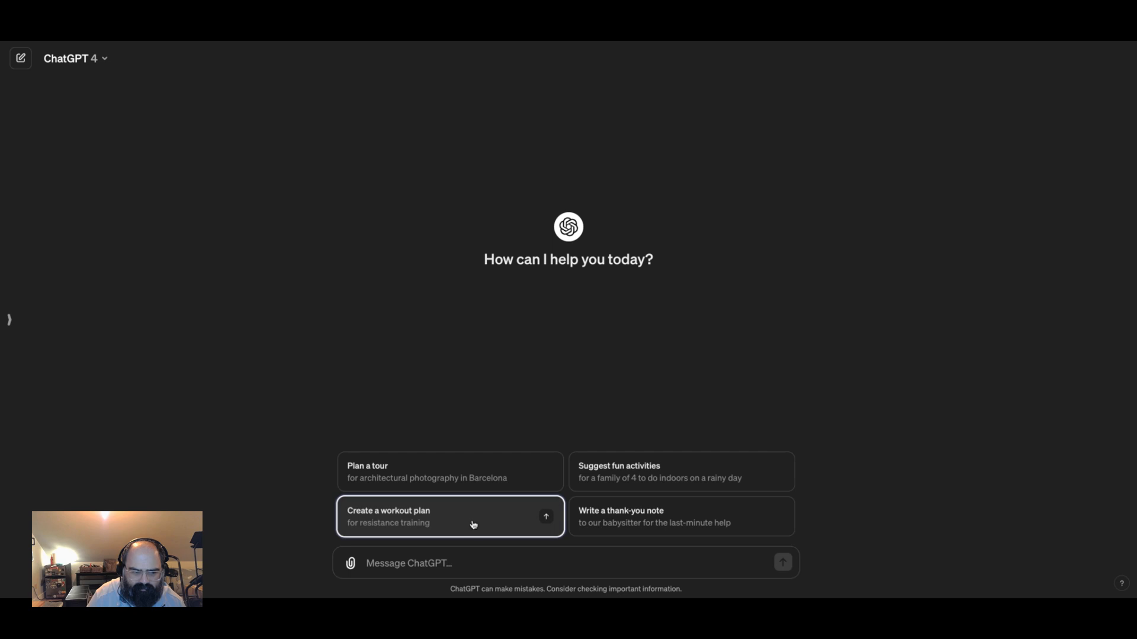
# Request the 'Create a workout plan for resistance training' suggestion and review the 7-day plan reply.
pyautogui.click(450, 517)
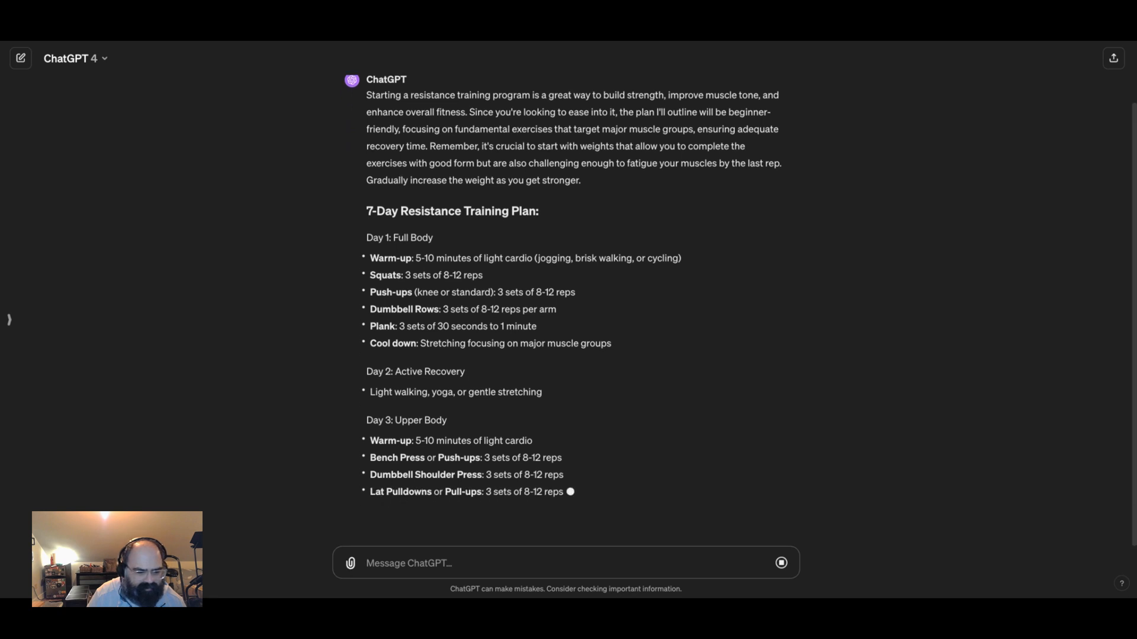
pyautogui.scroll(-3)
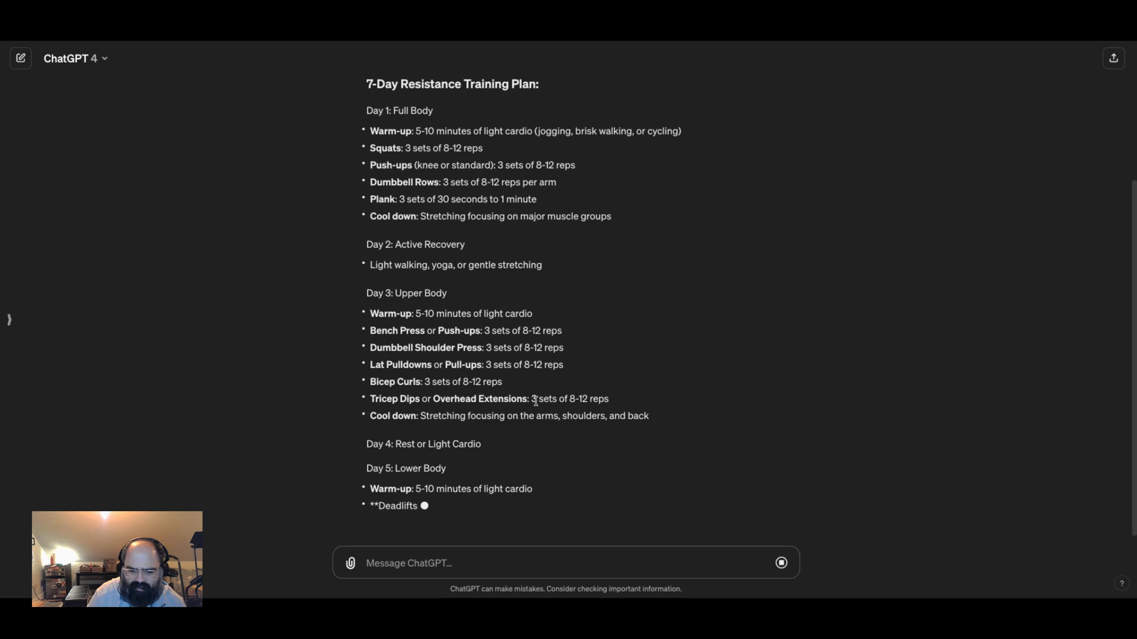
pyautogui.scroll(-3)
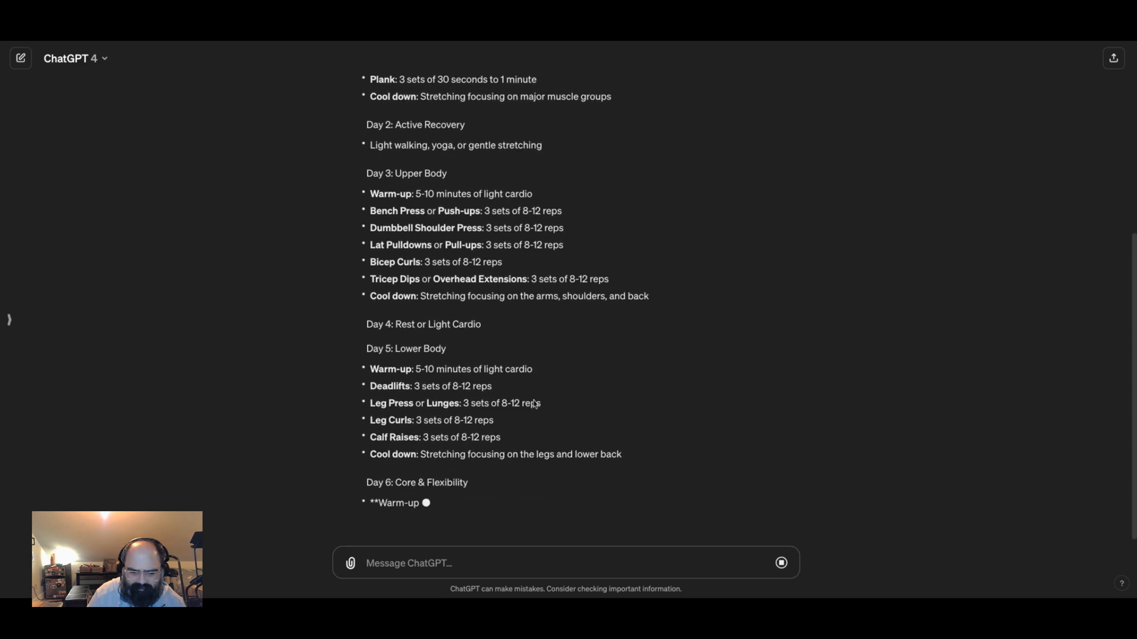
pyautogui.scroll(-3)
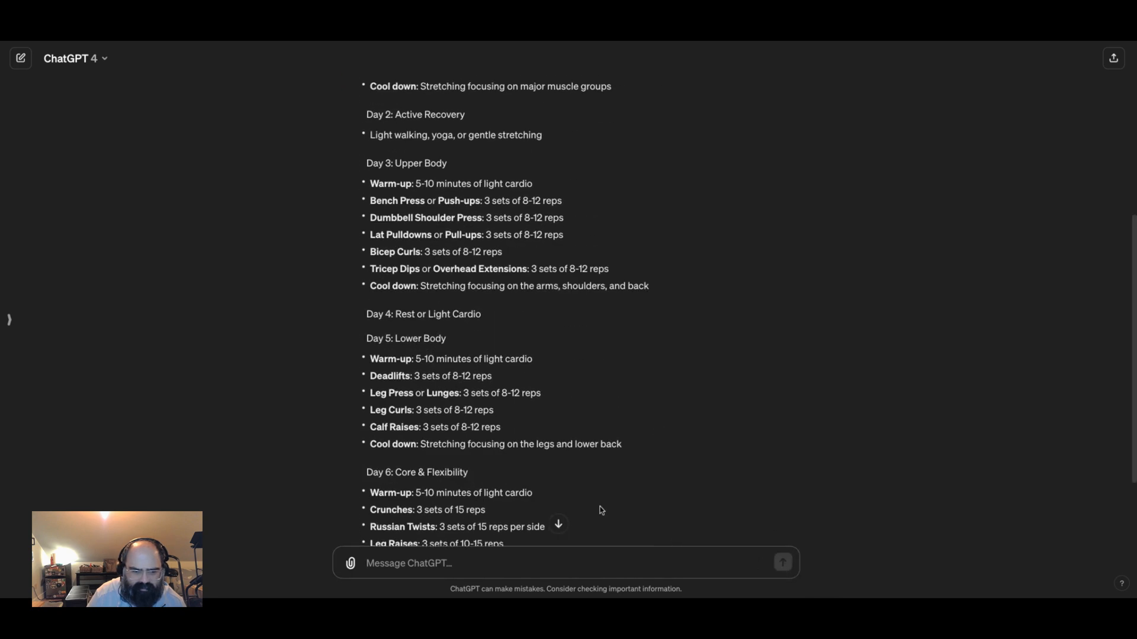
pyautogui.scroll(3)
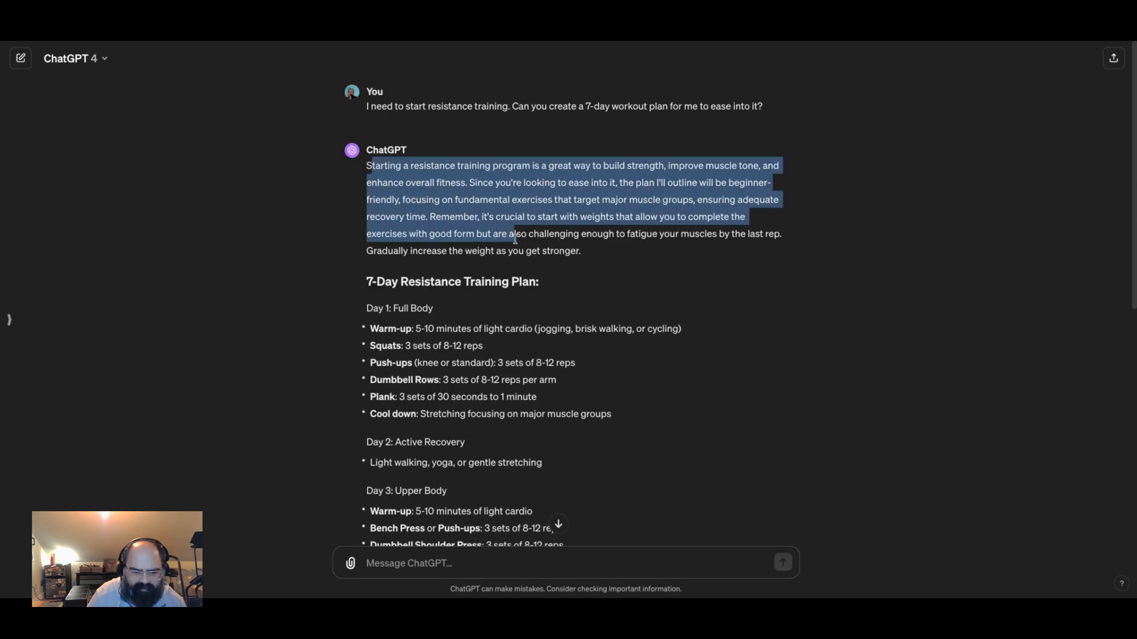
pyautogui.click(442, 199)
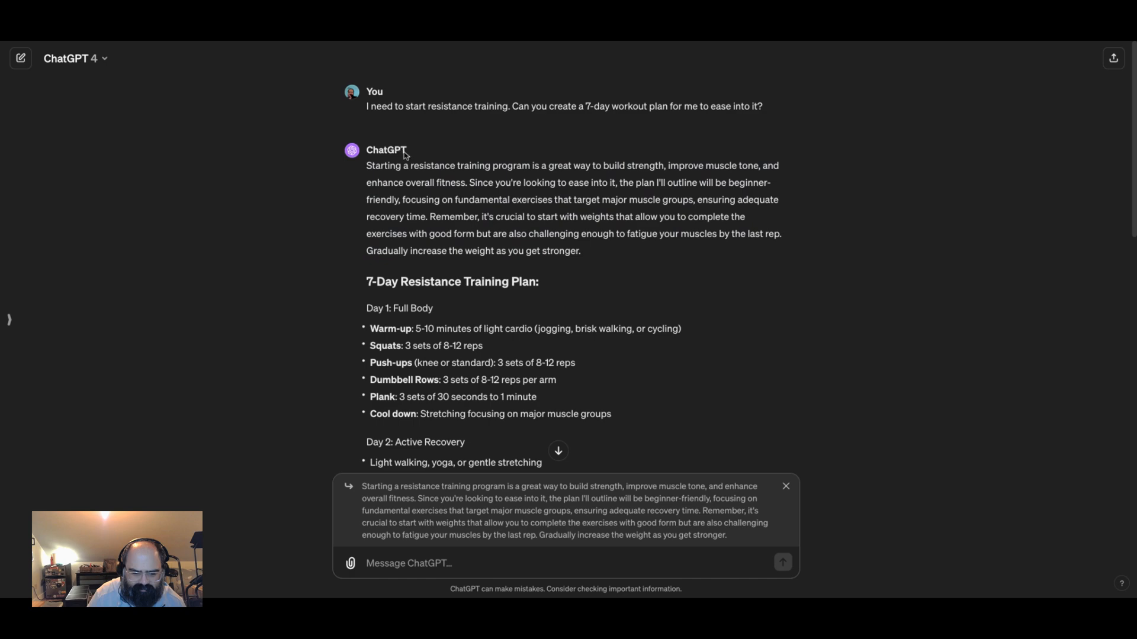
pyautogui.scroll(-3)
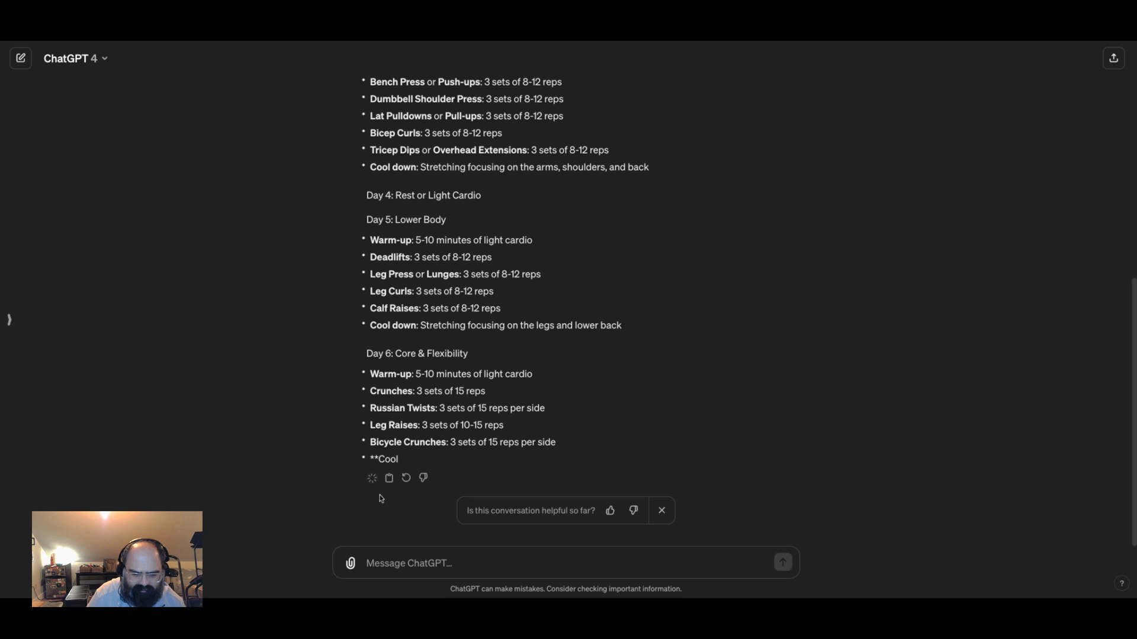
pyautogui.moveTo(379, 499)
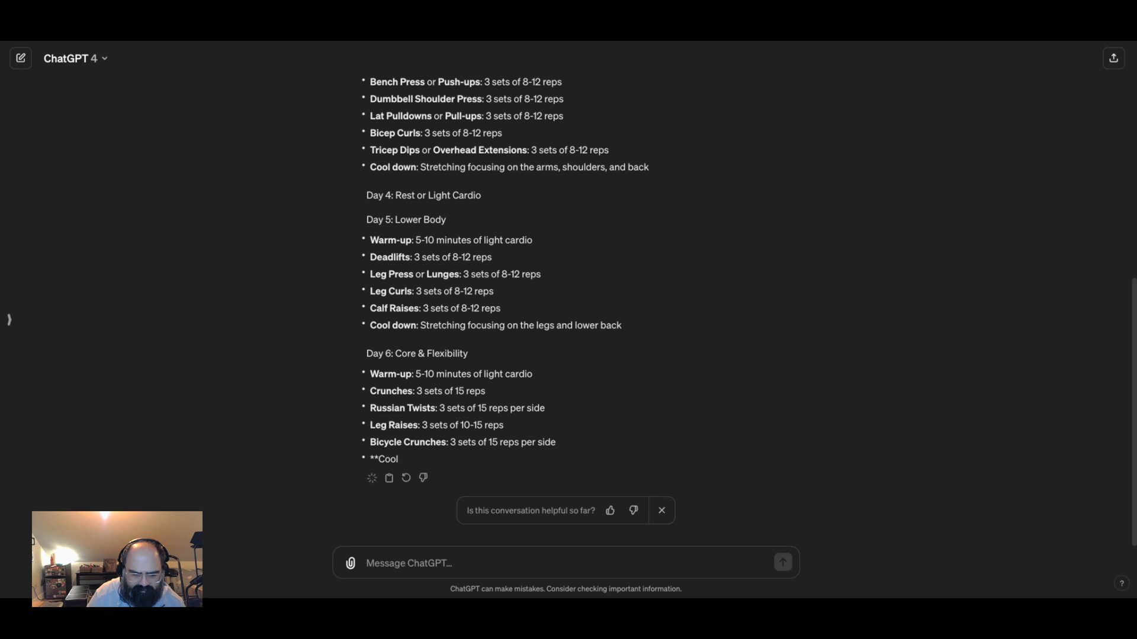
pyautogui.scroll(3)
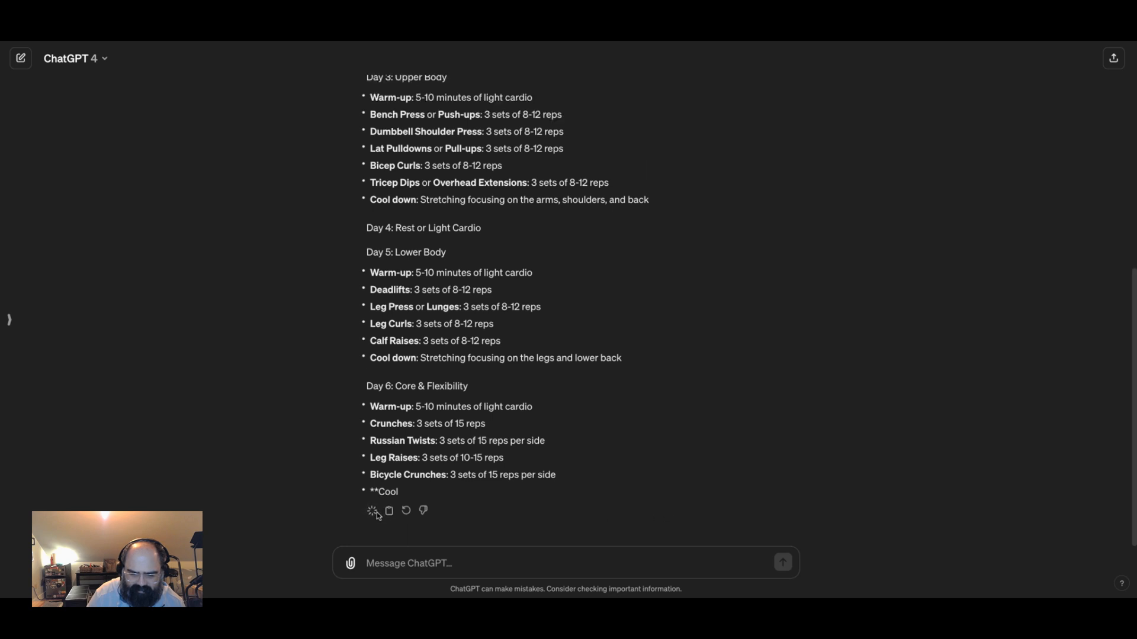
pyautogui.moveTo(595, 347)
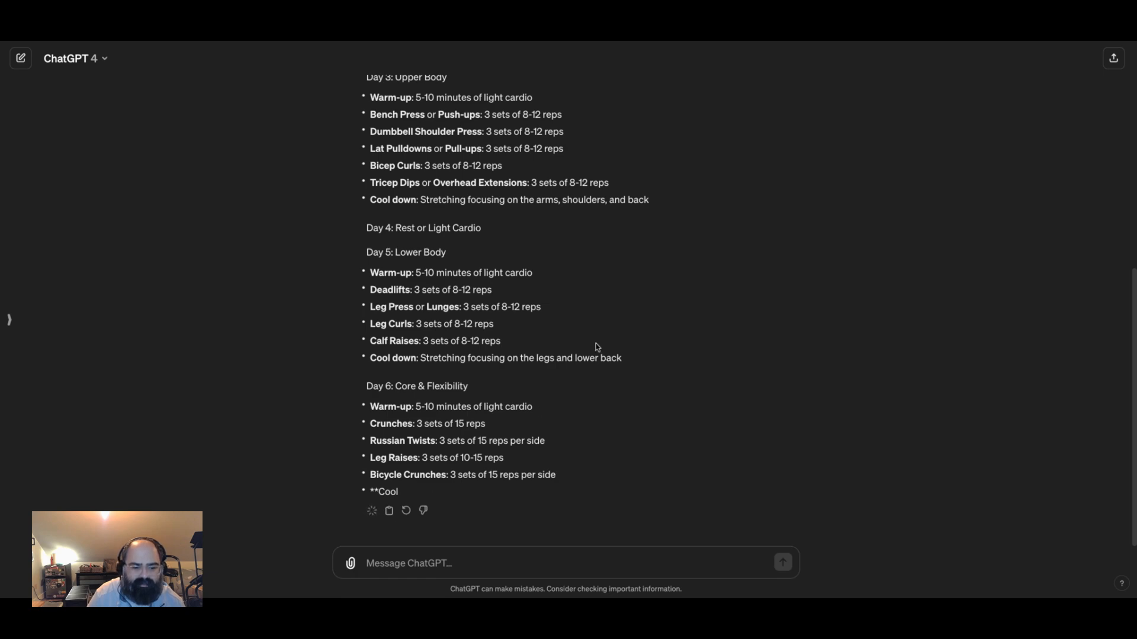
pyautogui.scroll(3)
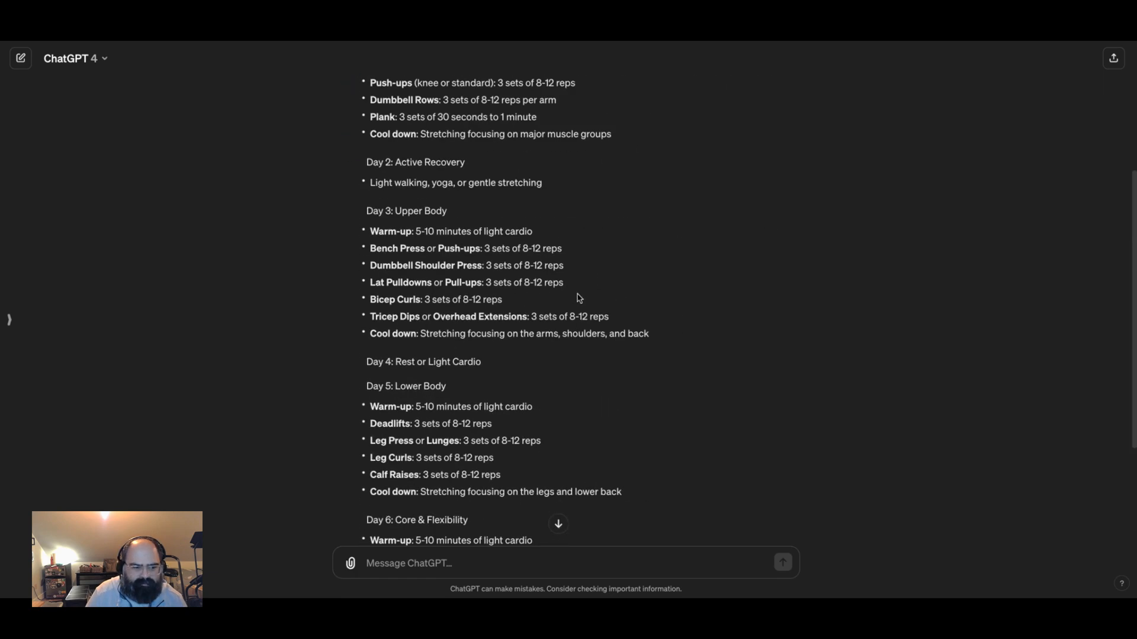
pyautogui.scroll(-3)
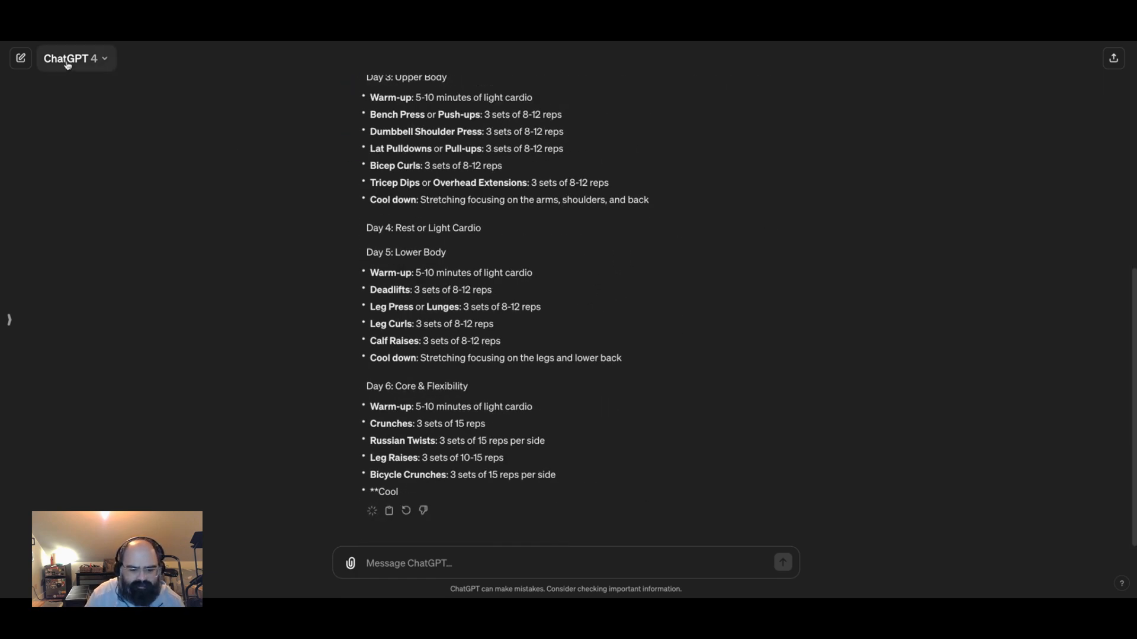
pyautogui.click(20, 58)
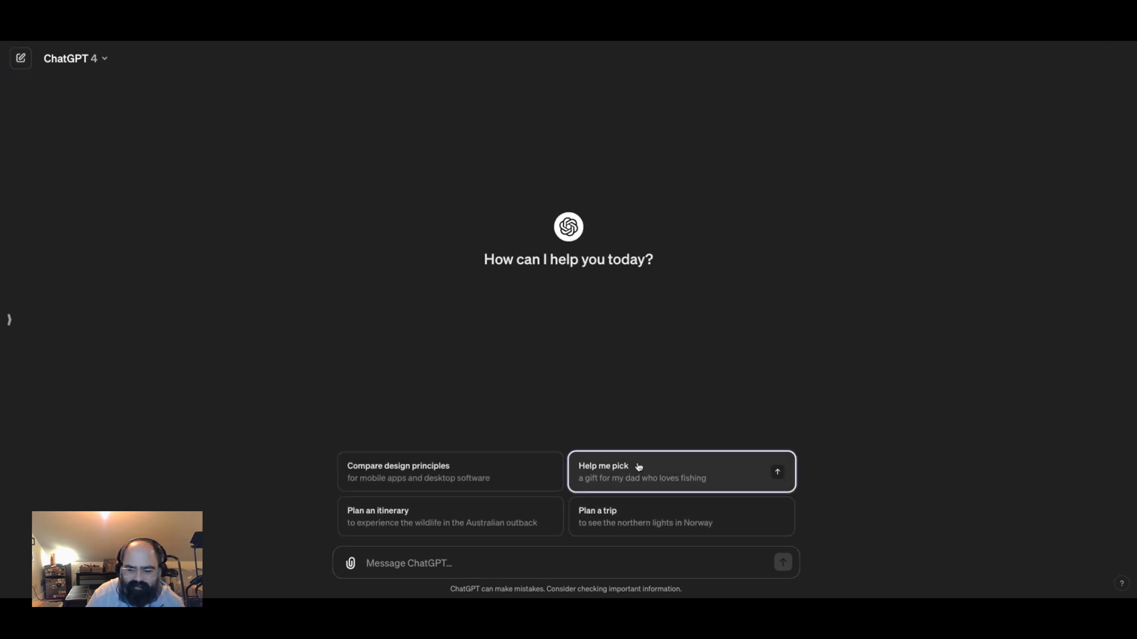
# Request the 'Help me pick a gift for my dad who loves fishing' suggestion and view the nine-idea reply.
pyautogui.click(681, 472)
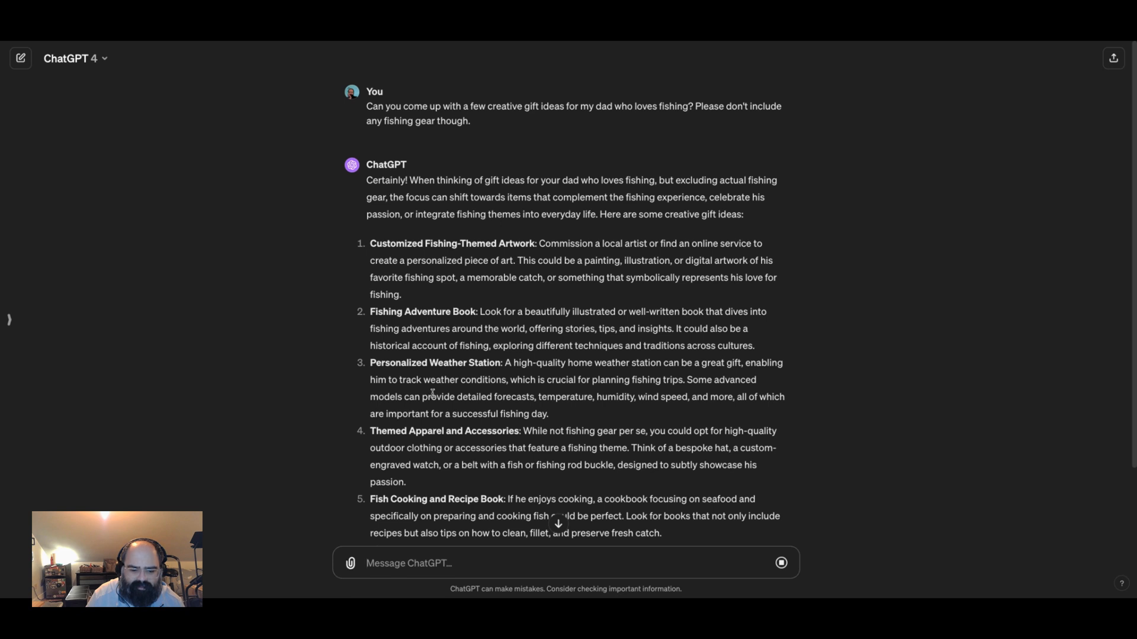
pyautogui.scroll(-3)
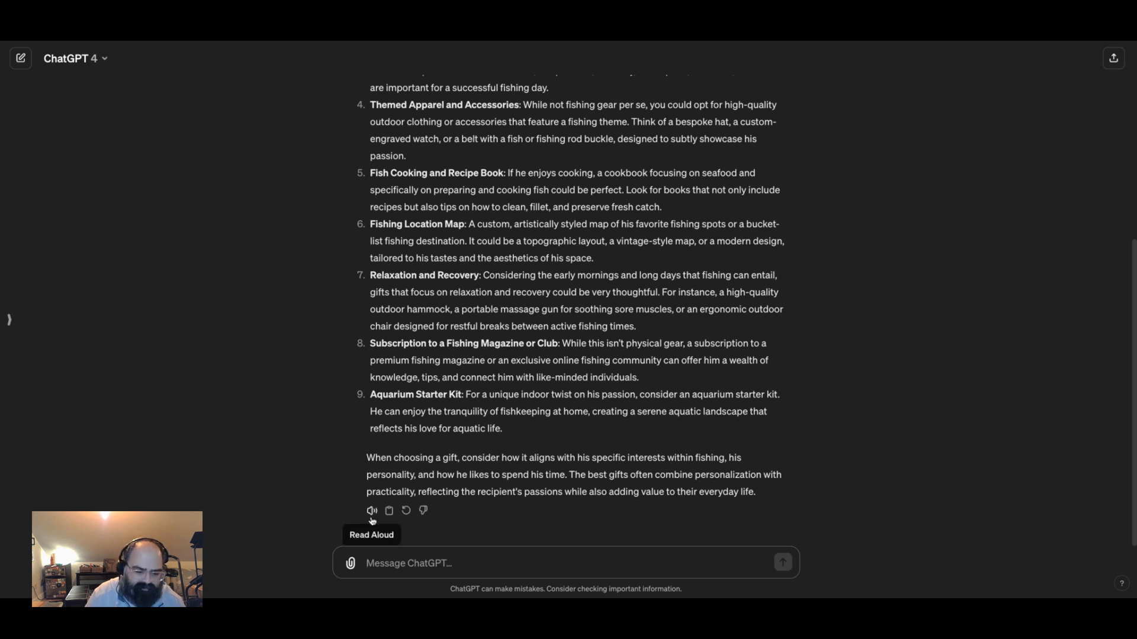
# Start Read Aloud playback of the fishing gift-ideas reply and review the chat.
pyautogui.click(370, 510)
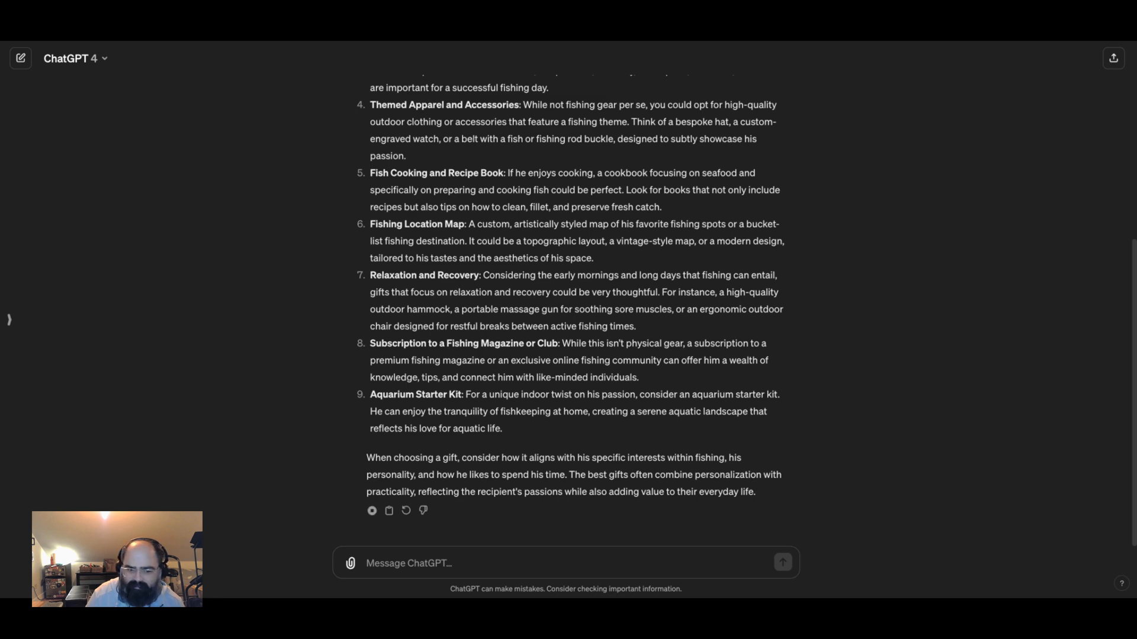
pyautogui.scroll(3)
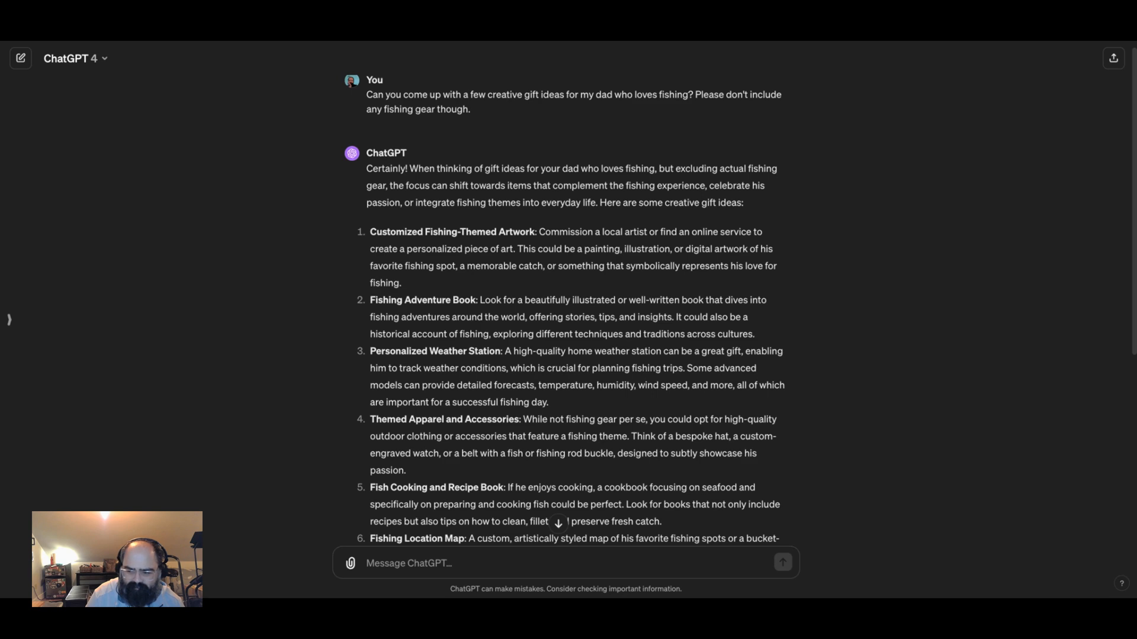
pyautogui.scroll(-3)
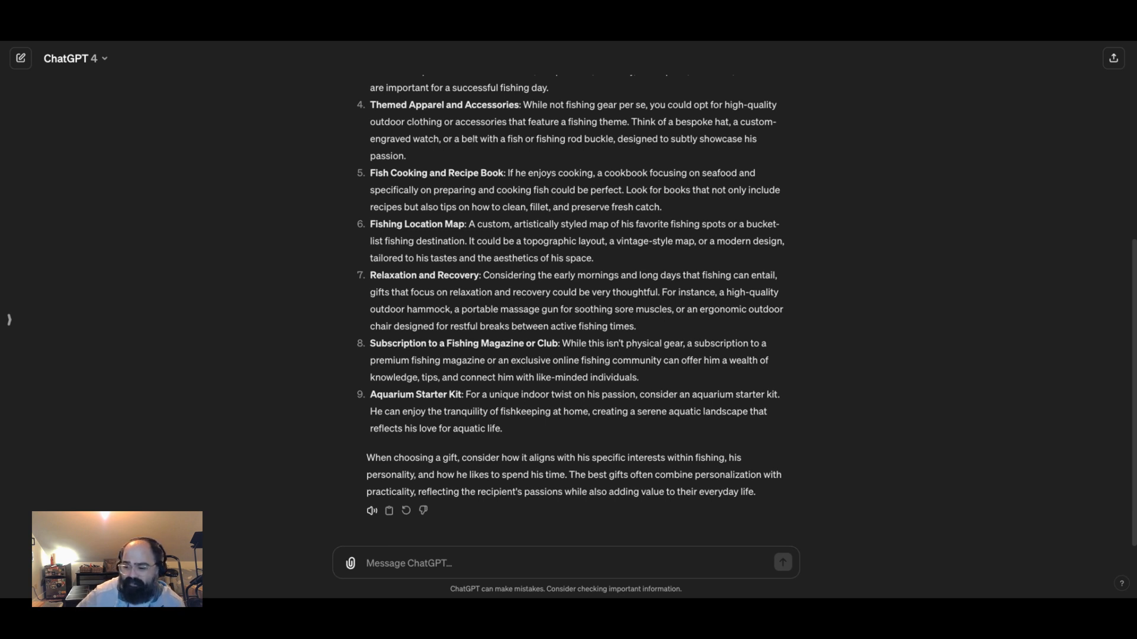
pyautogui.moveTo(405, 509)
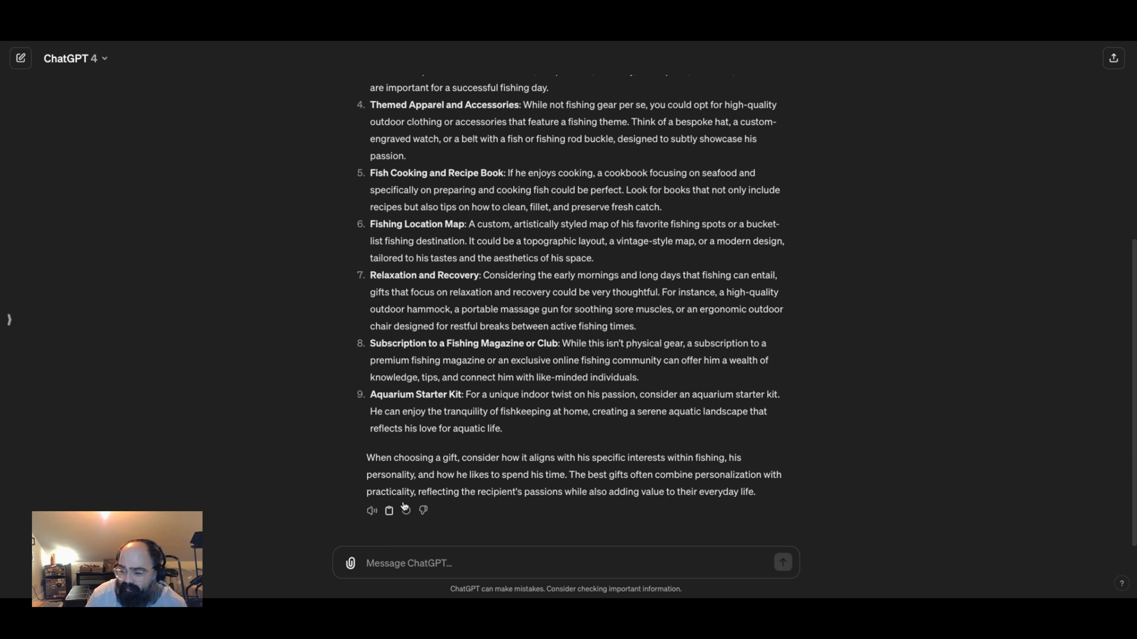